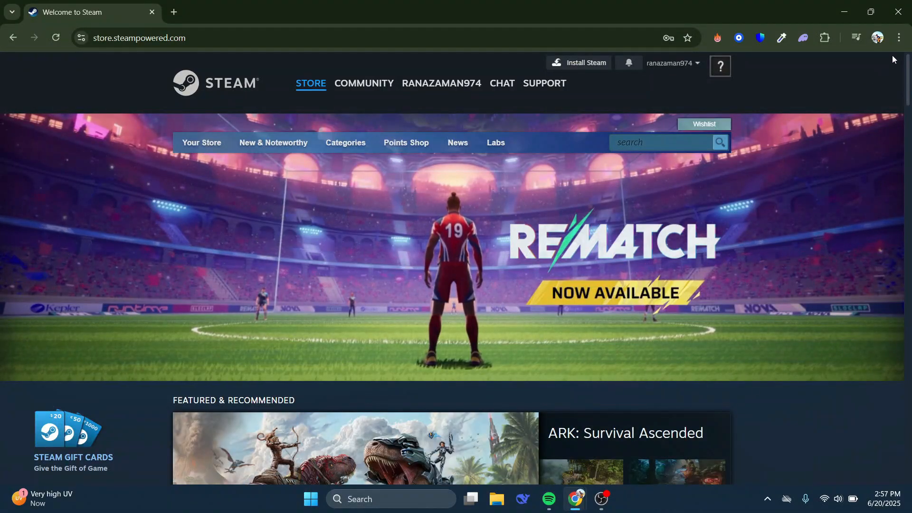
- Open Chrome's browsing history page from the three-dot menu and scroll today's visits
left_click(898, 37)
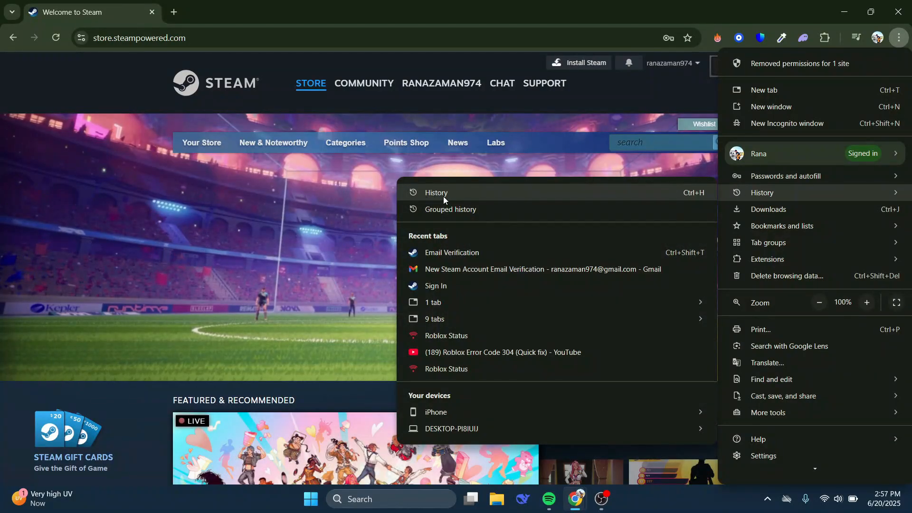
left_click(436, 193)
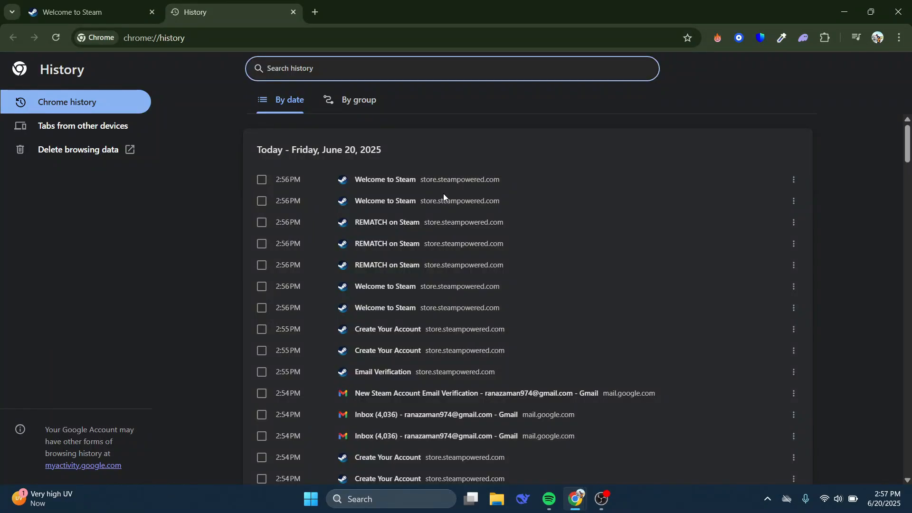
scroll("down", 3)
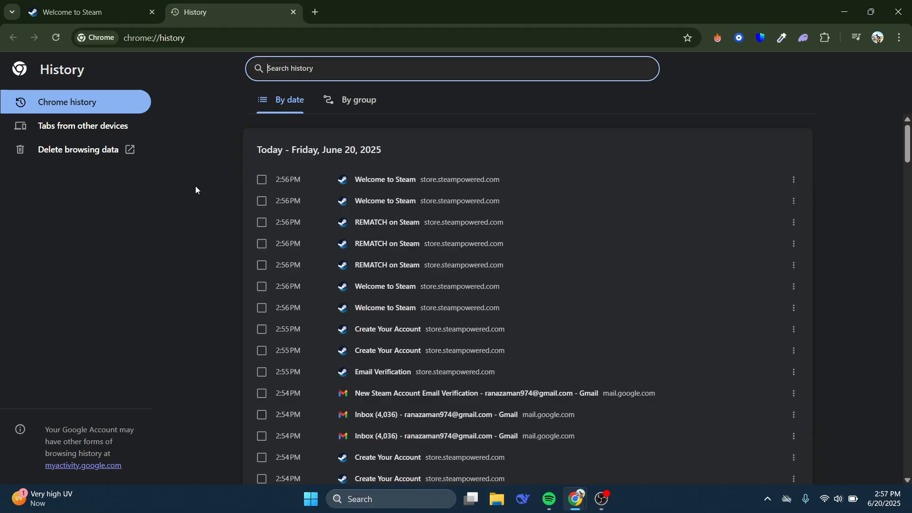
mouse_move(58, 158)
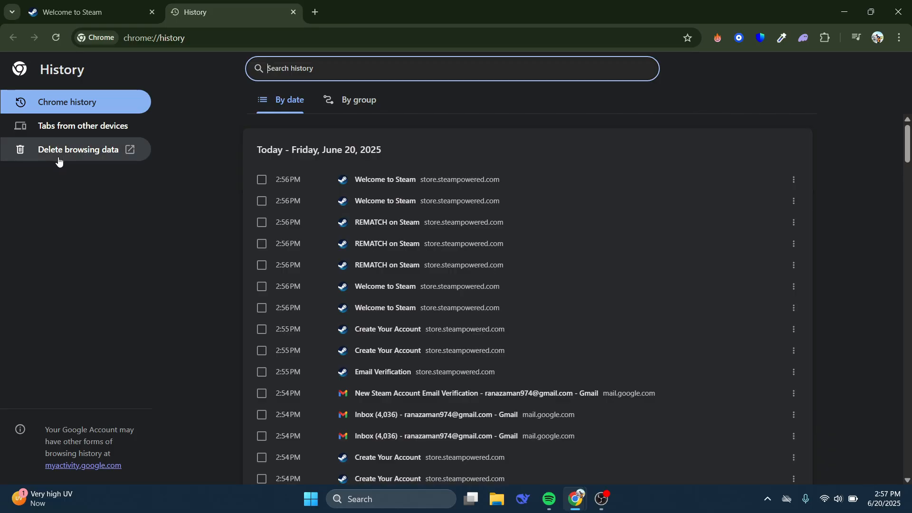
- Open Delete browsing data from the History sidebar, keeping history, cookies and cache checked
left_click(79, 150)
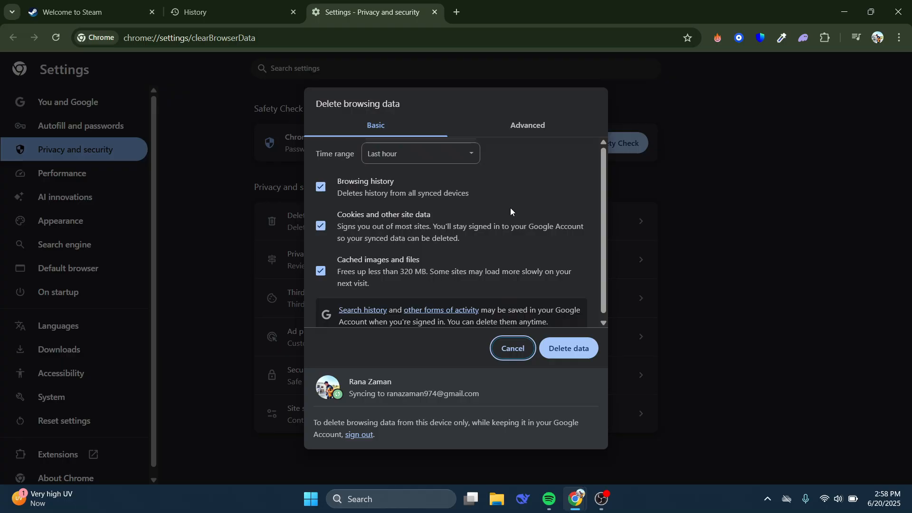
mouse_move(385, 220)
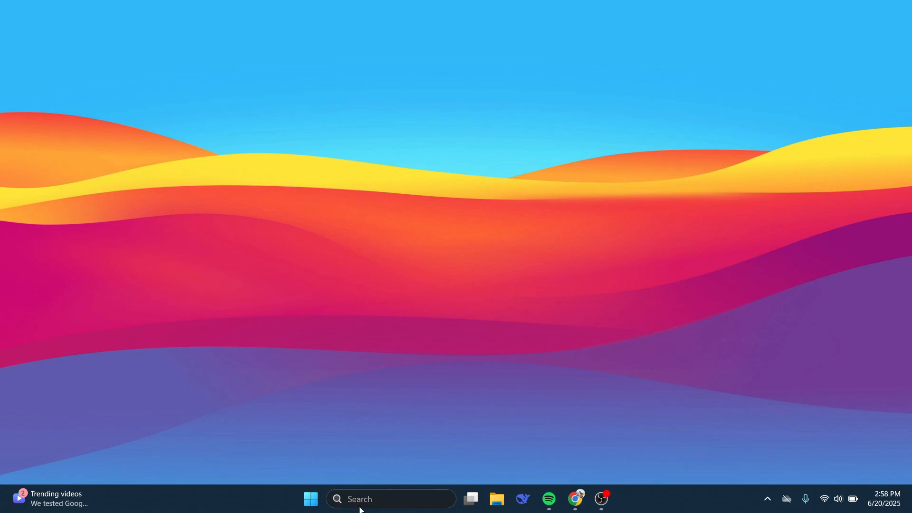
- Launch Run from Windows Search and open the %temp% folder in File Explorer
type("run")
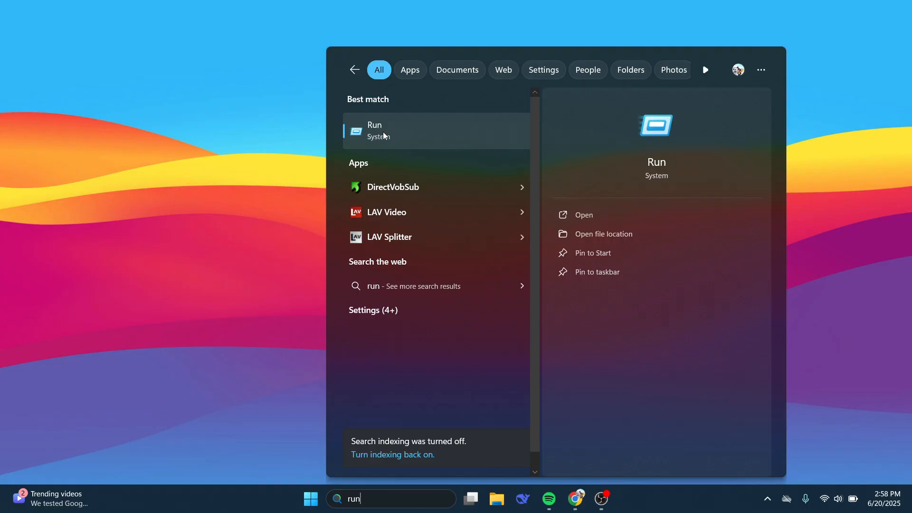
mouse_move(396, 137)
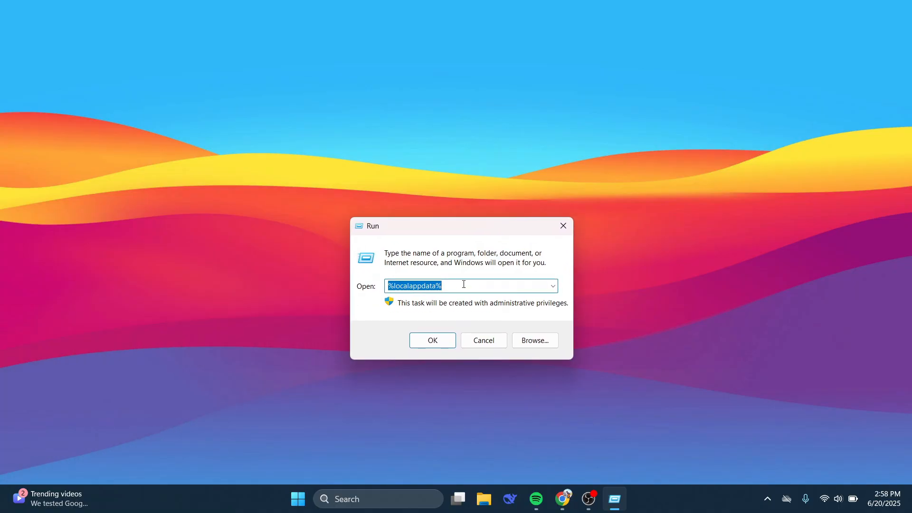
type("%")
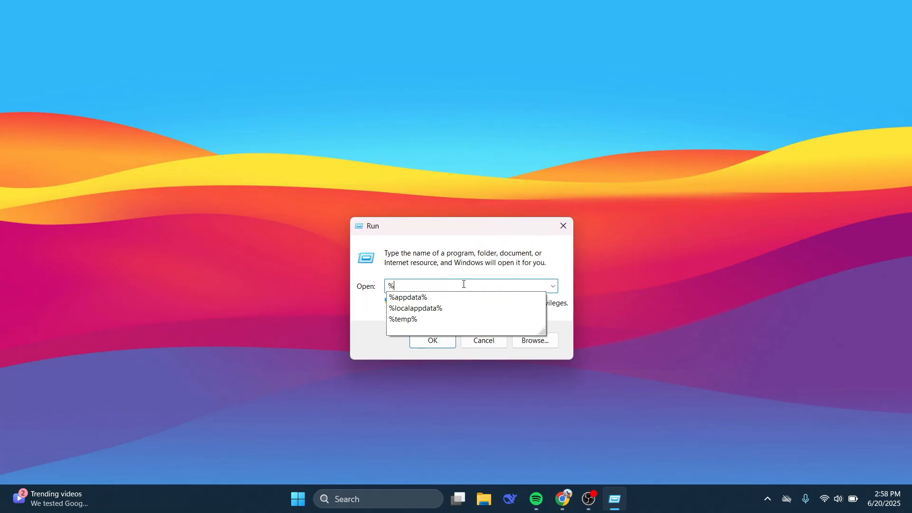
type("tem")
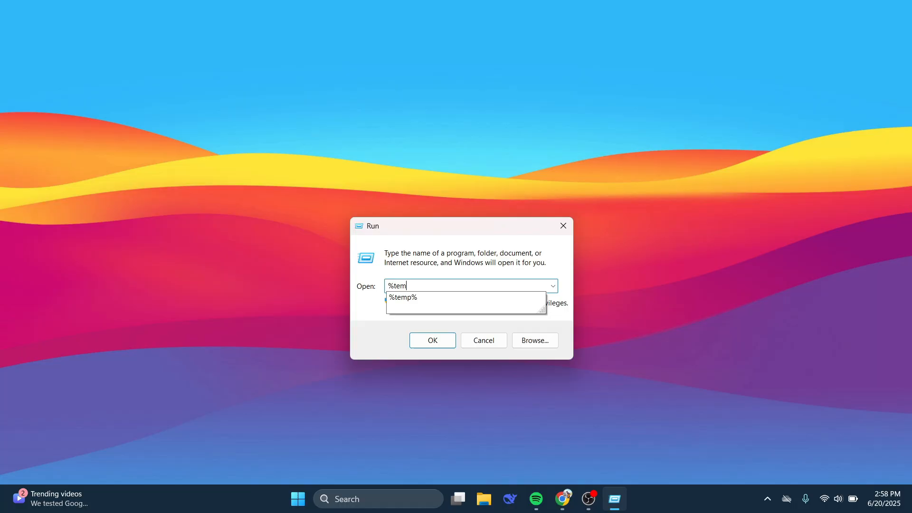
type("p")
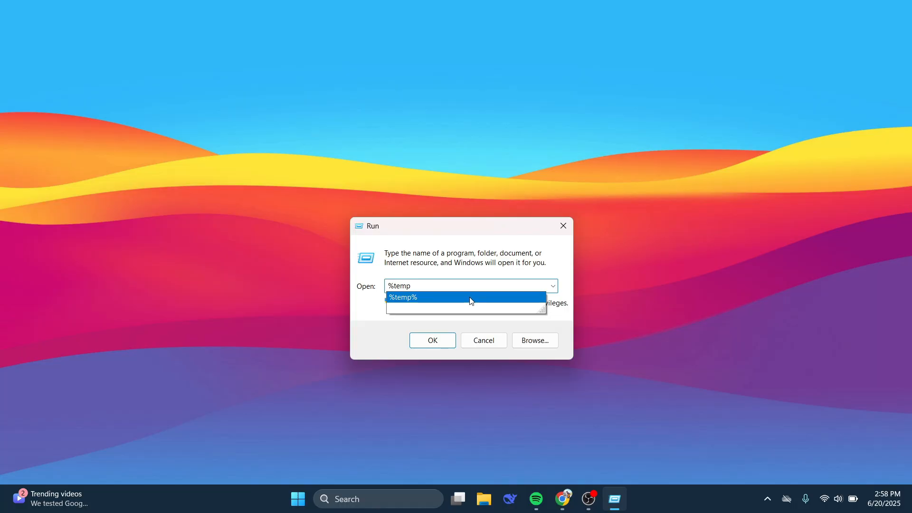
left_click(401, 297)
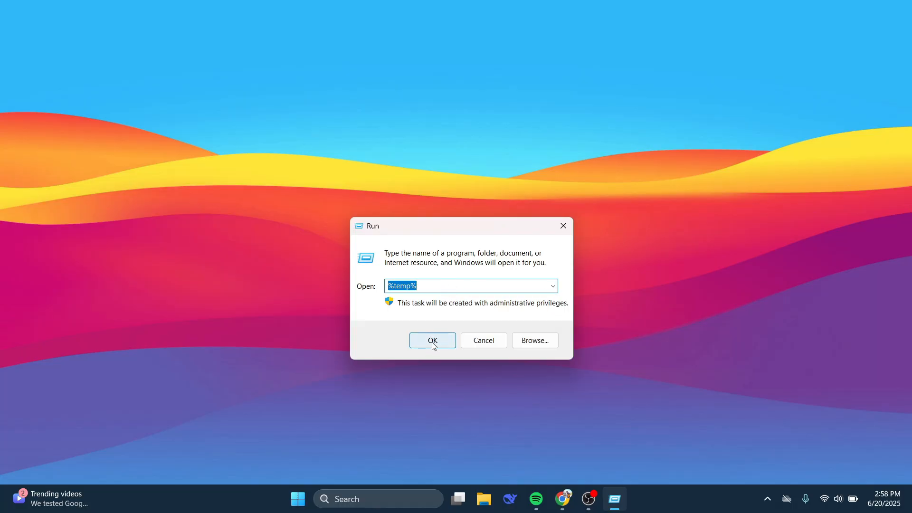
left_click(431, 339)
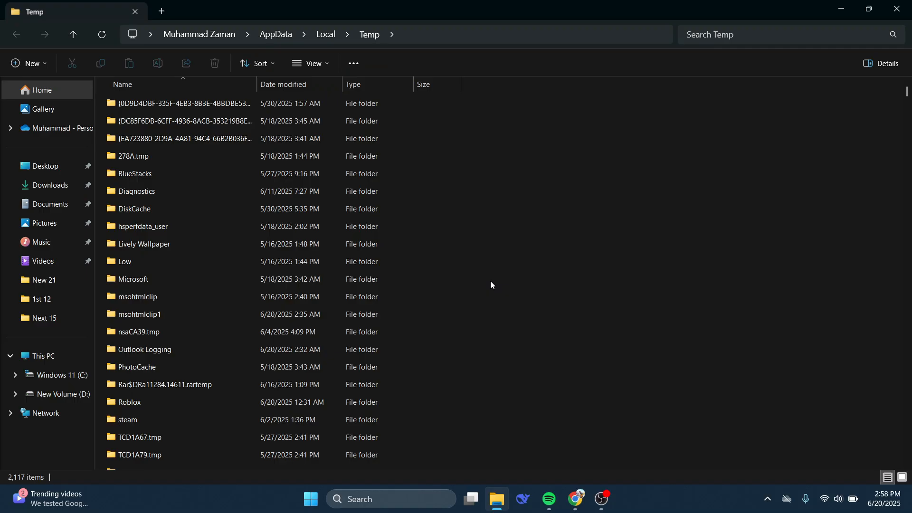
- Select all 2,117 items in the Temp folder with Ctrl+A
scroll("down", 3)
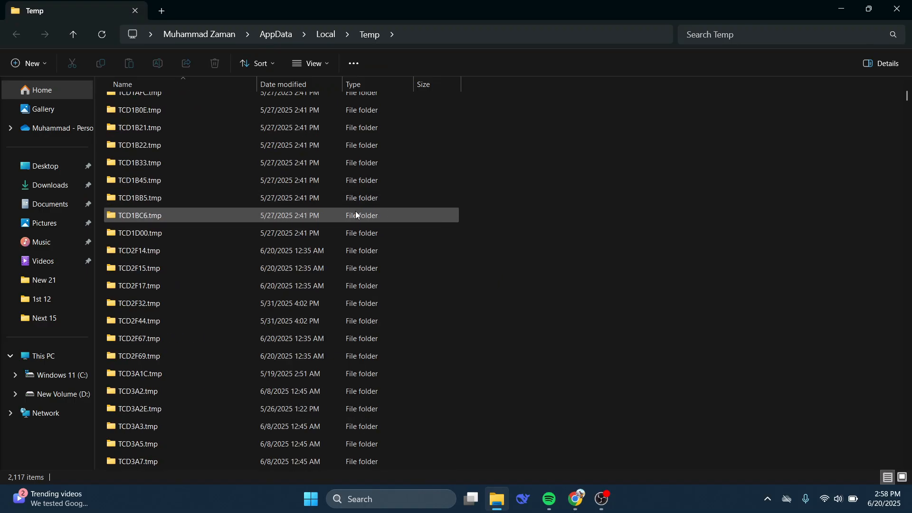
scroll("down", 3)
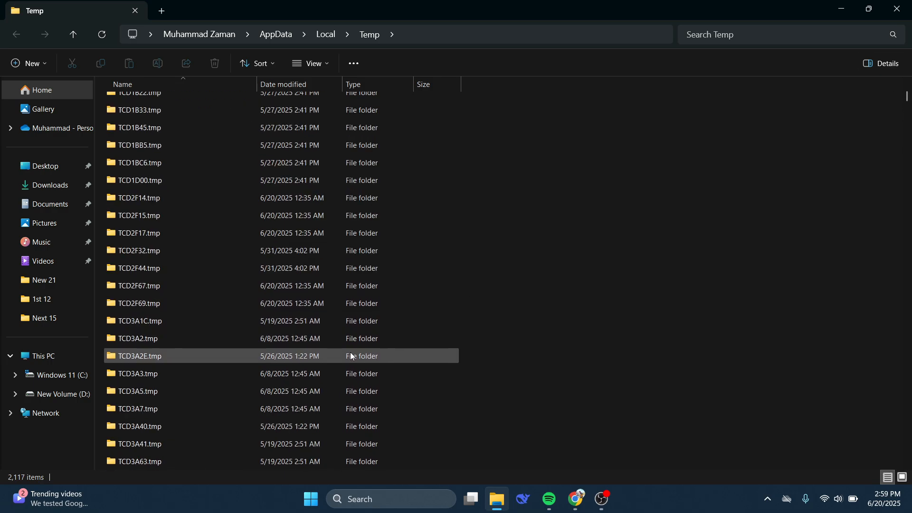
left_click(139, 320)
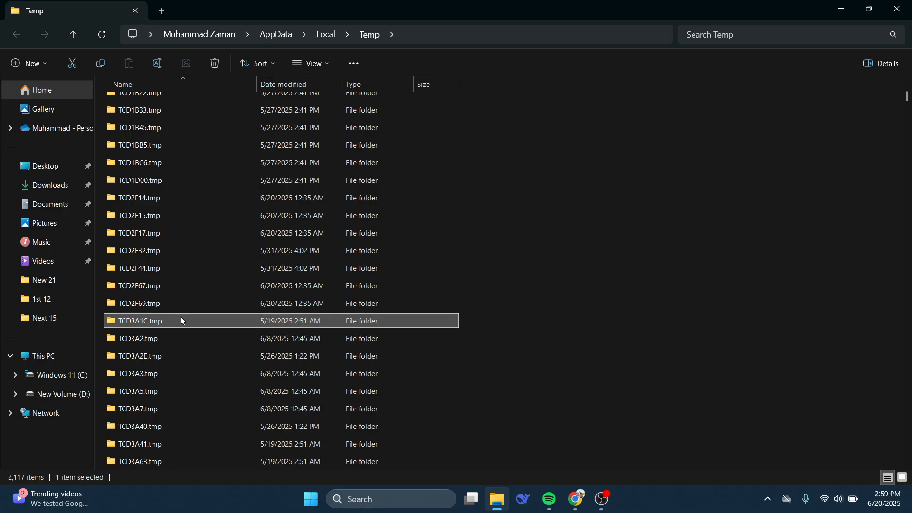
key("ctrl+a")
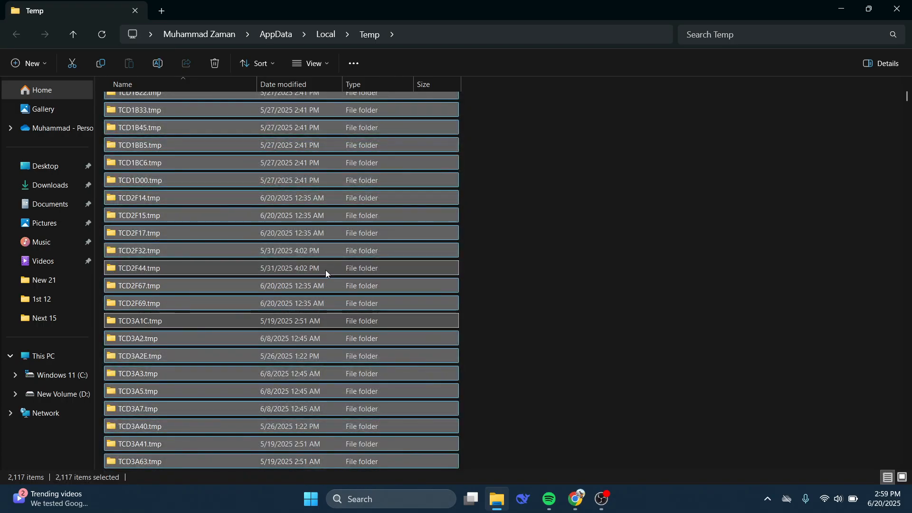
- Delete the selected Temp items, sending them to the Recycle Bin
left_click(212, 63)
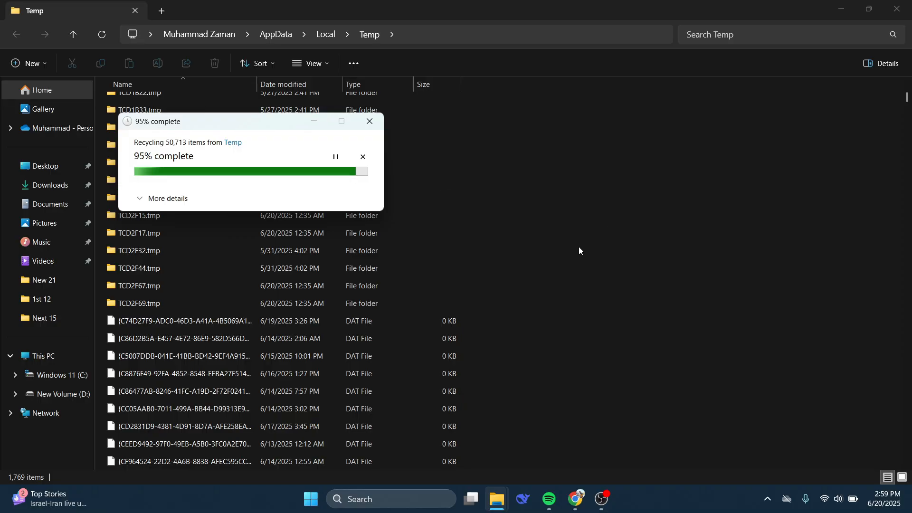
mouse_move(529, 351)
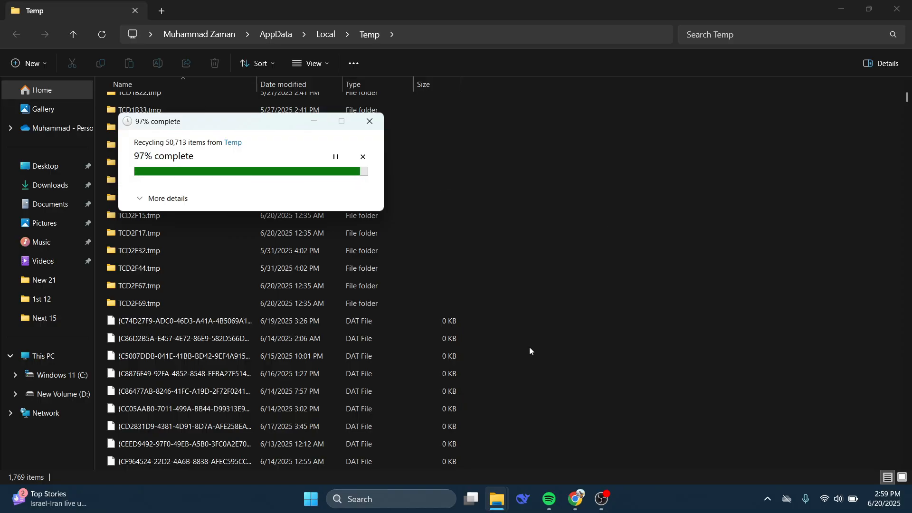